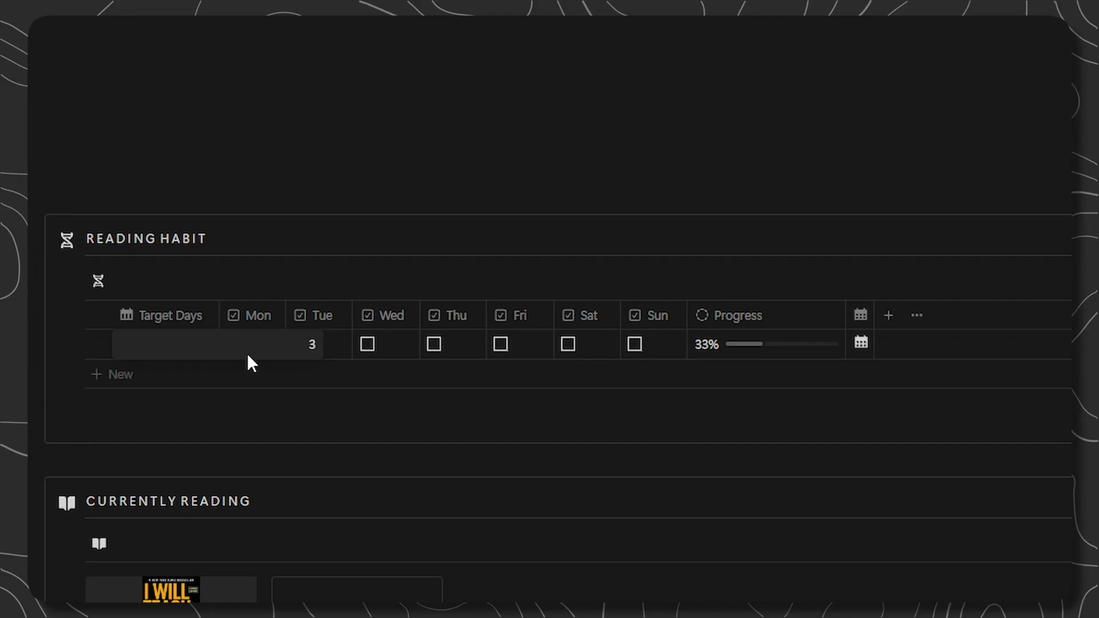
Set the habit target to 3 days and tick Mon, Tue and Wed for 100% progress
{"action": "left_click", "coordinate": [319, 345]}
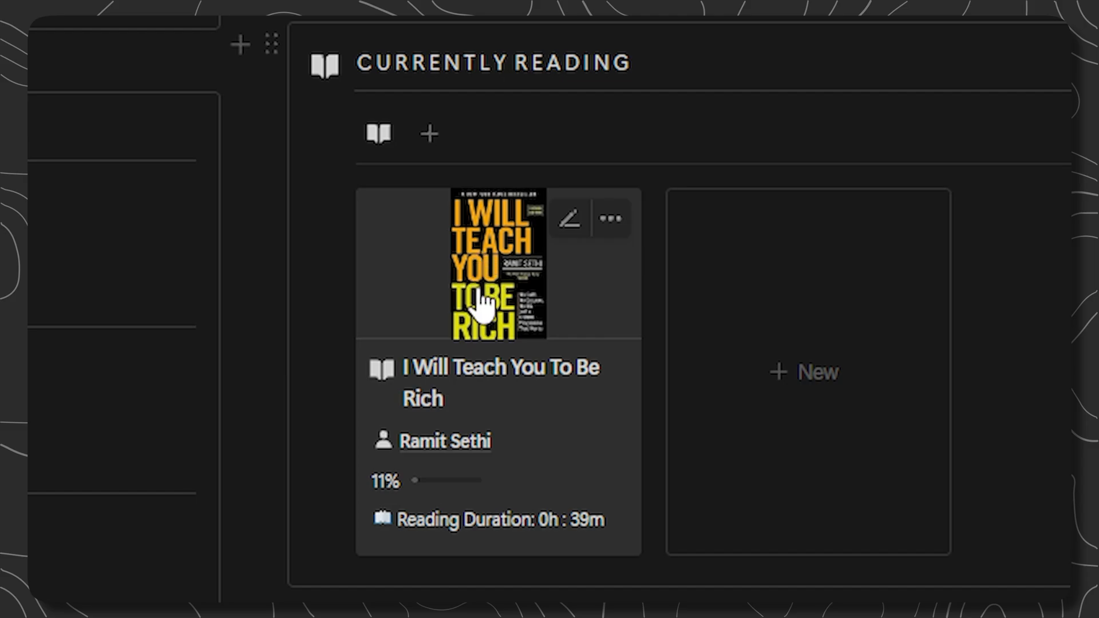
{"action": "mouse_move", "coordinate": [427, 483]}
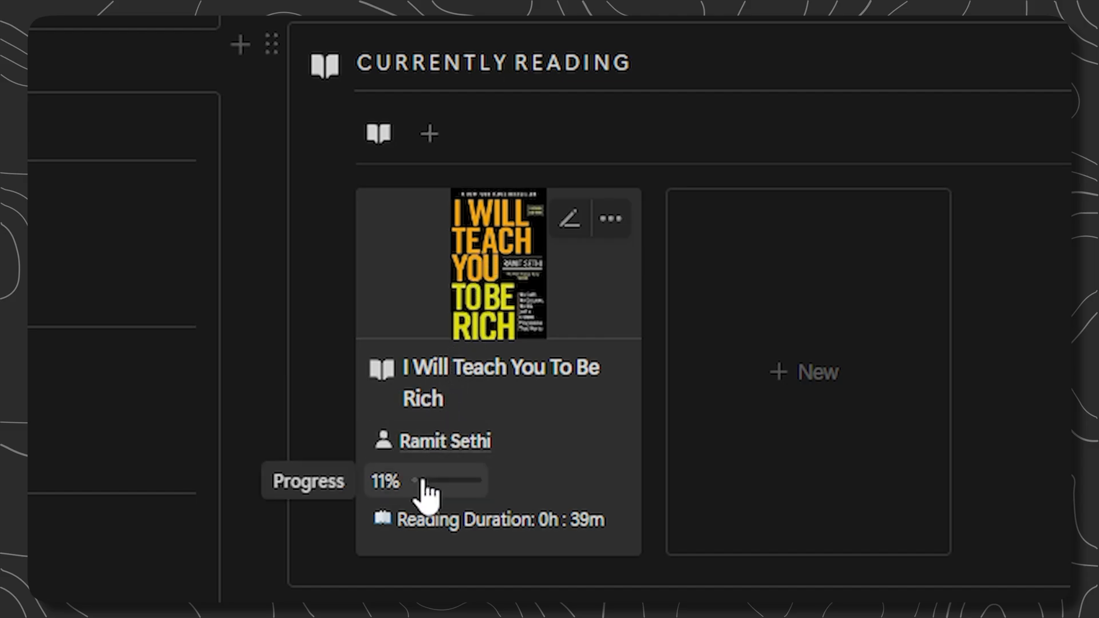
{"action": "mouse_move", "coordinate": [595, 526]}
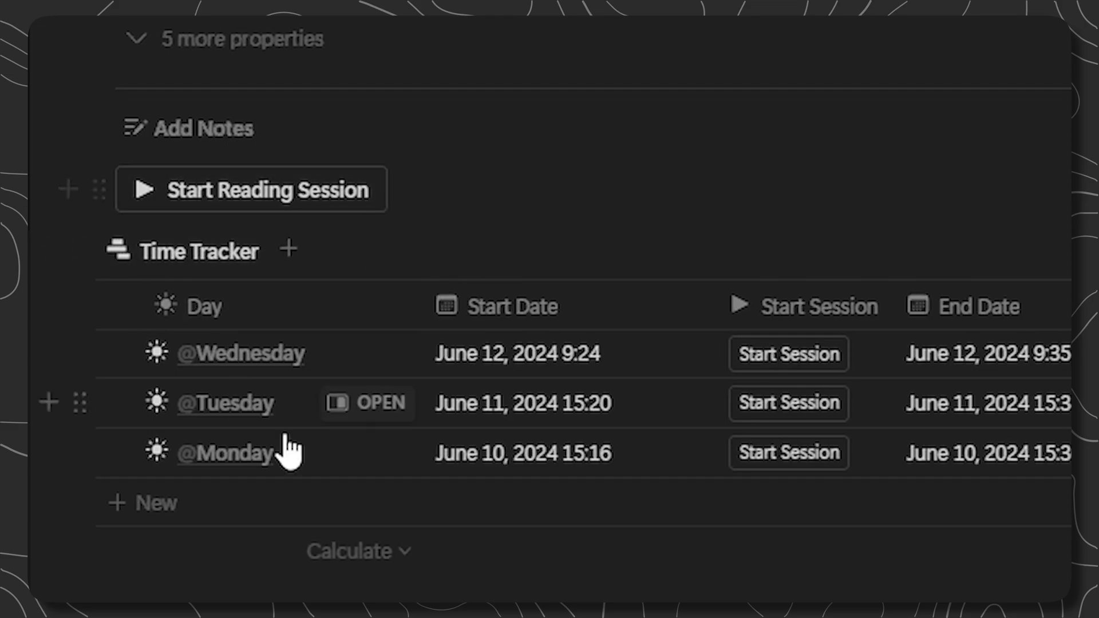
{"action": "mouse_move", "coordinate": [252, 188]}
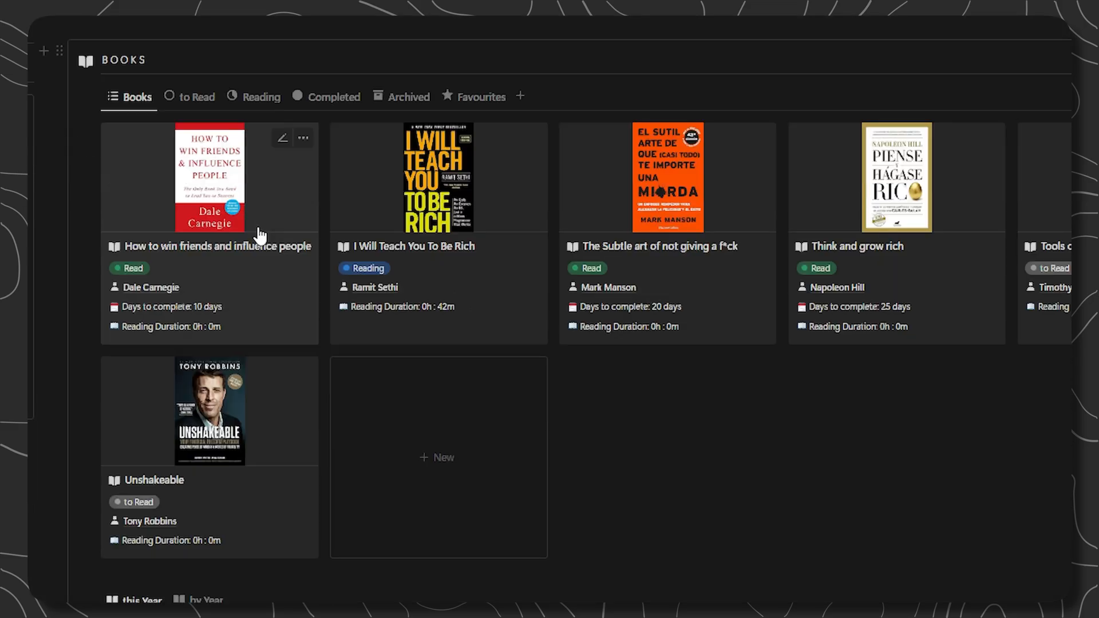
{"action": "scroll", "scroll_direction": "down", "scroll_amount": 3}
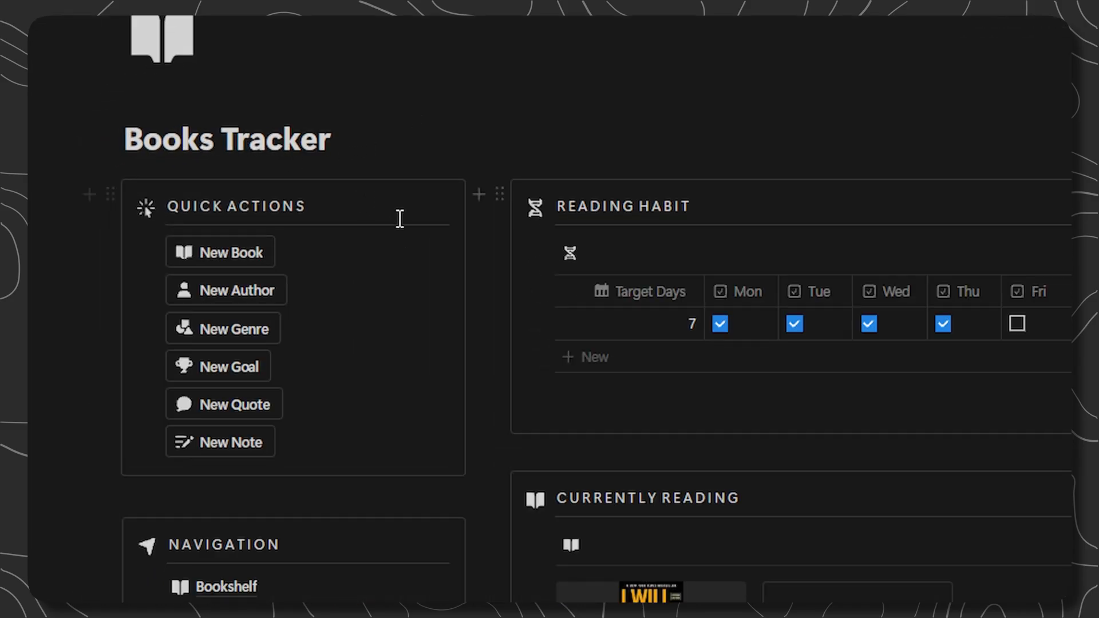
{"action": "mouse_move", "coordinate": [241, 290]}
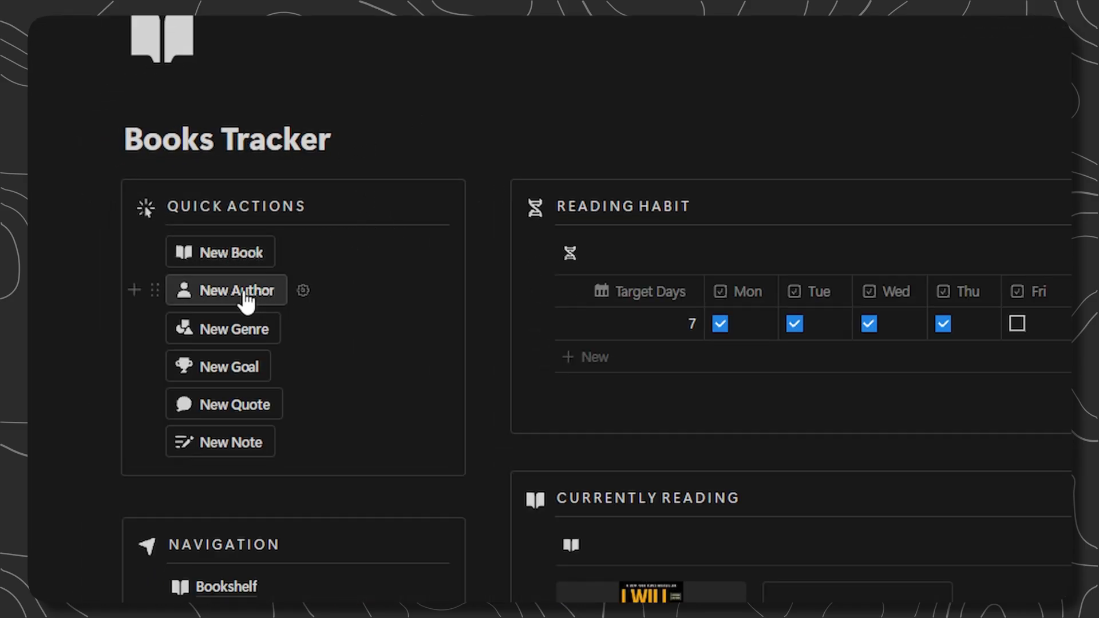
{"action": "mouse_move", "coordinate": [264, 349]}
{"action": "type", "text": "4"}
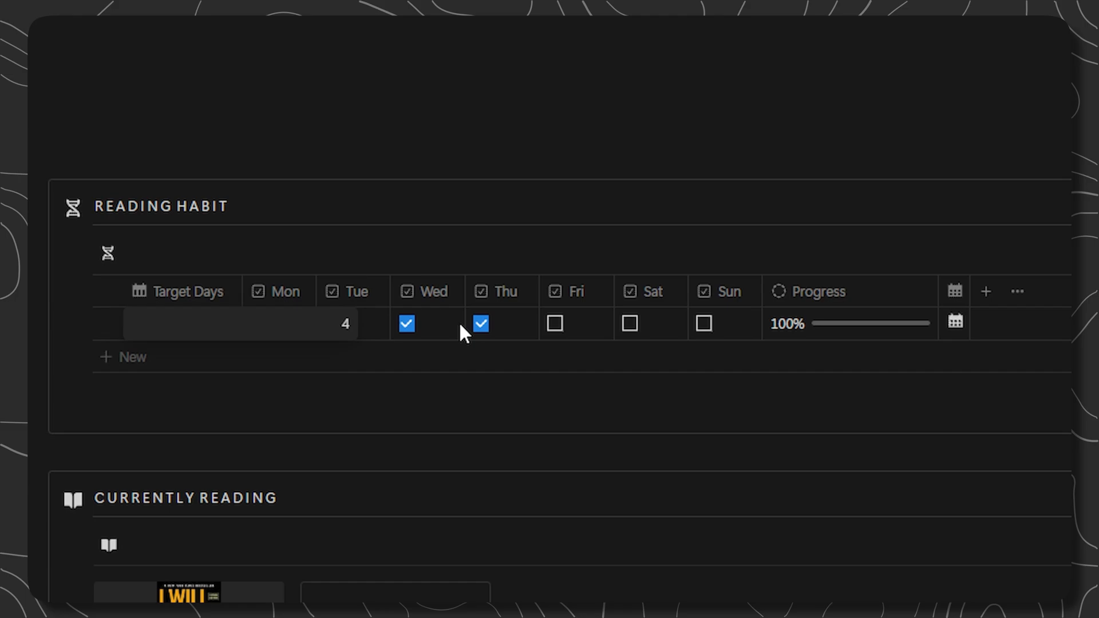
{"action": "left_click", "coordinate": [481, 323]}
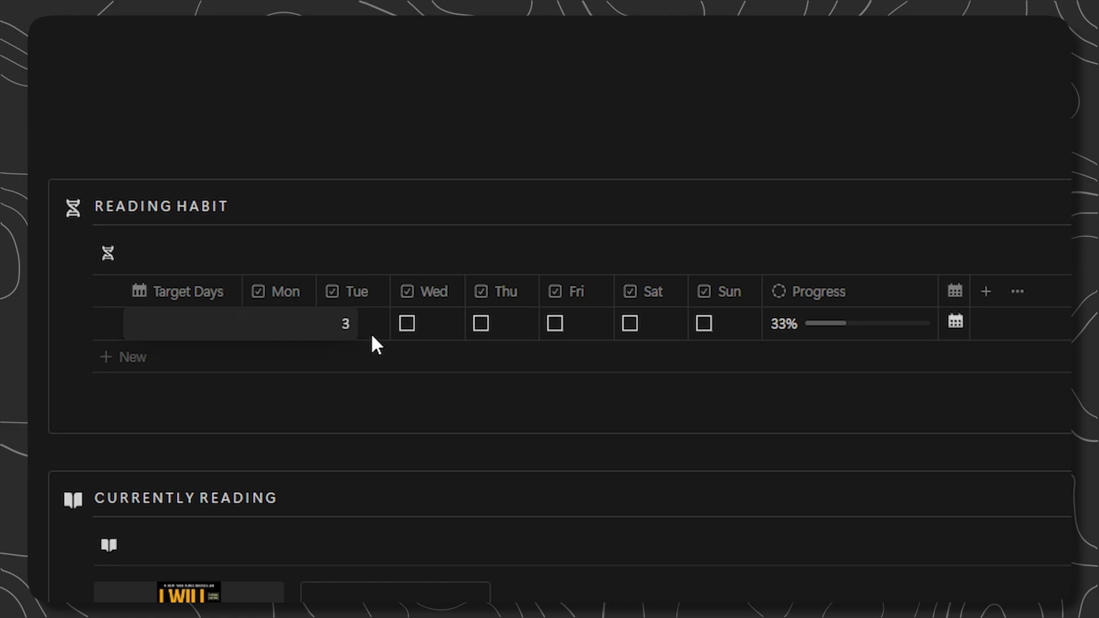
{"action": "left_click", "coordinate": [332, 323]}
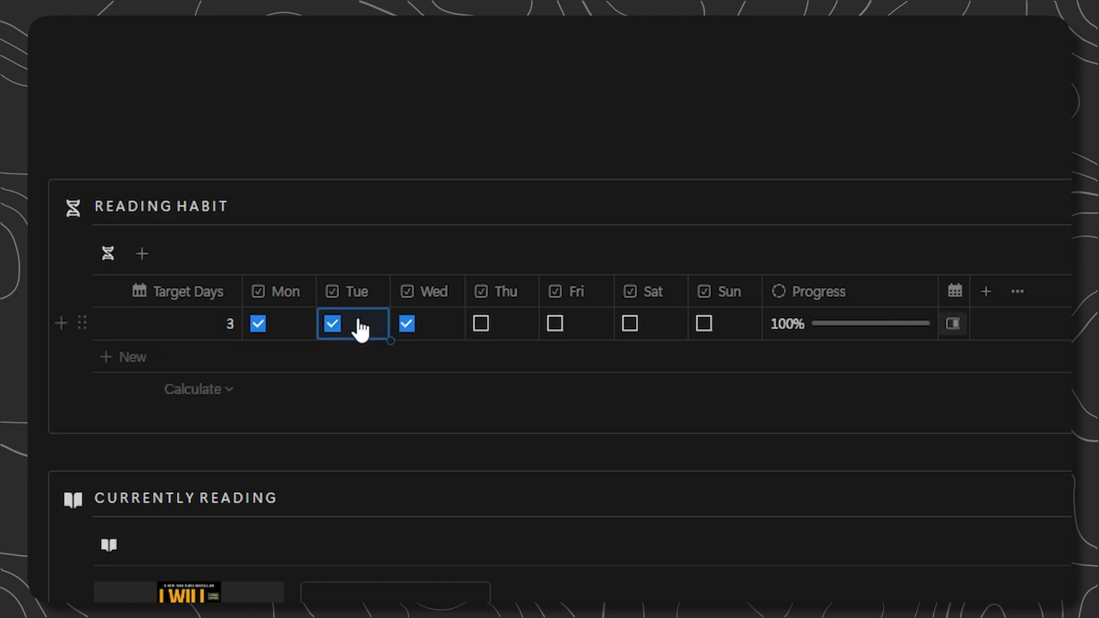
{"action": "left_click", "coordinate": [480, 322]}
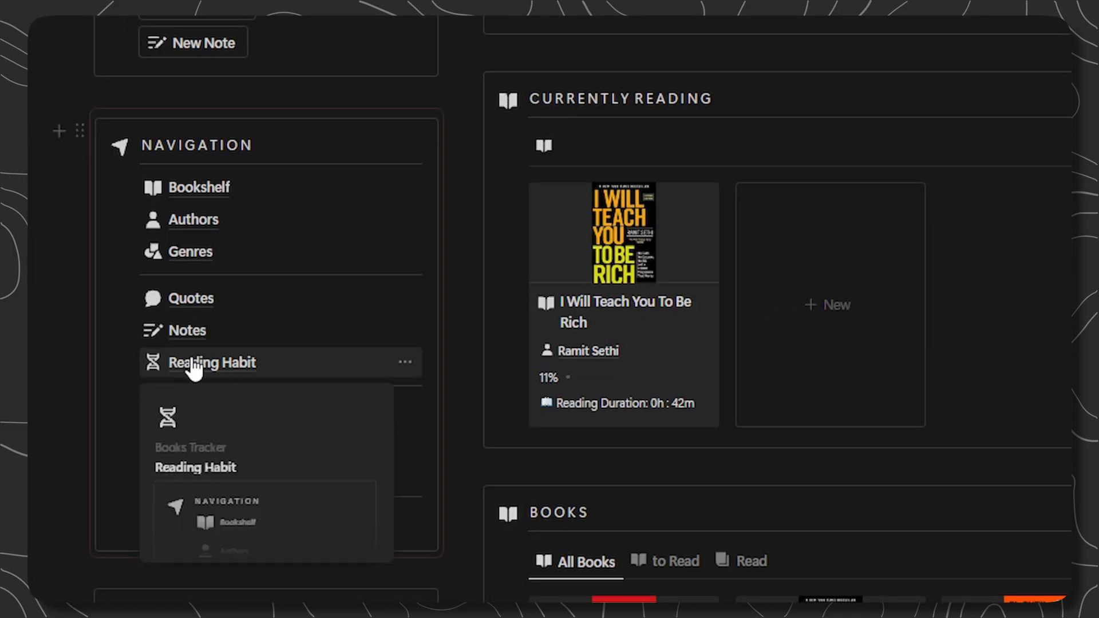
{"action": "left_click", "coordinate": [213, 363]}
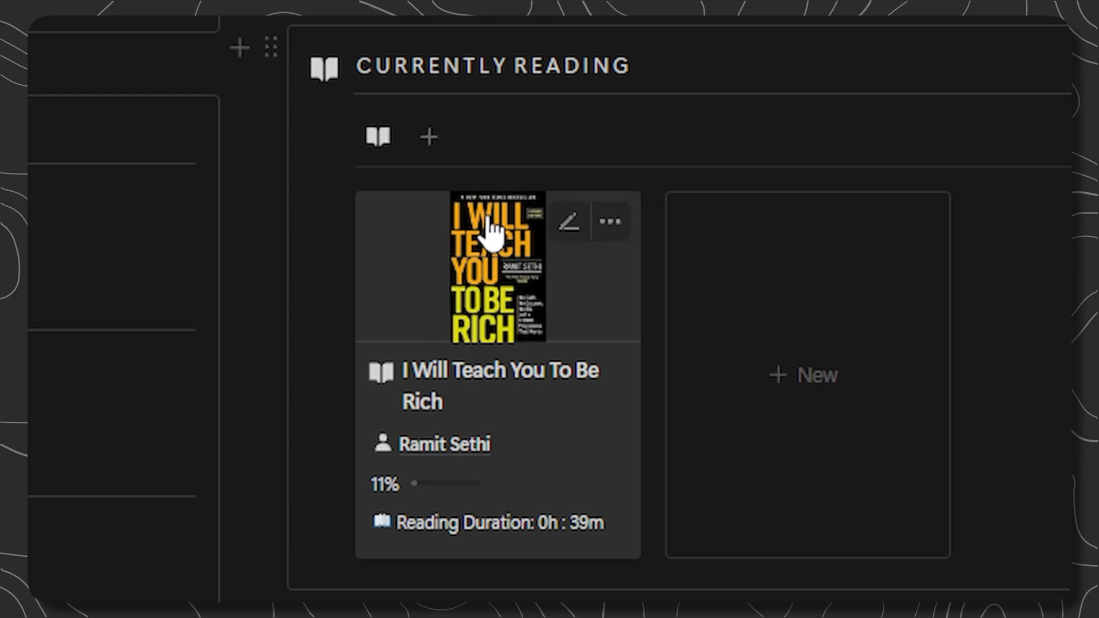
{"action": "mouse_move", "coordinate": [489, 281]}
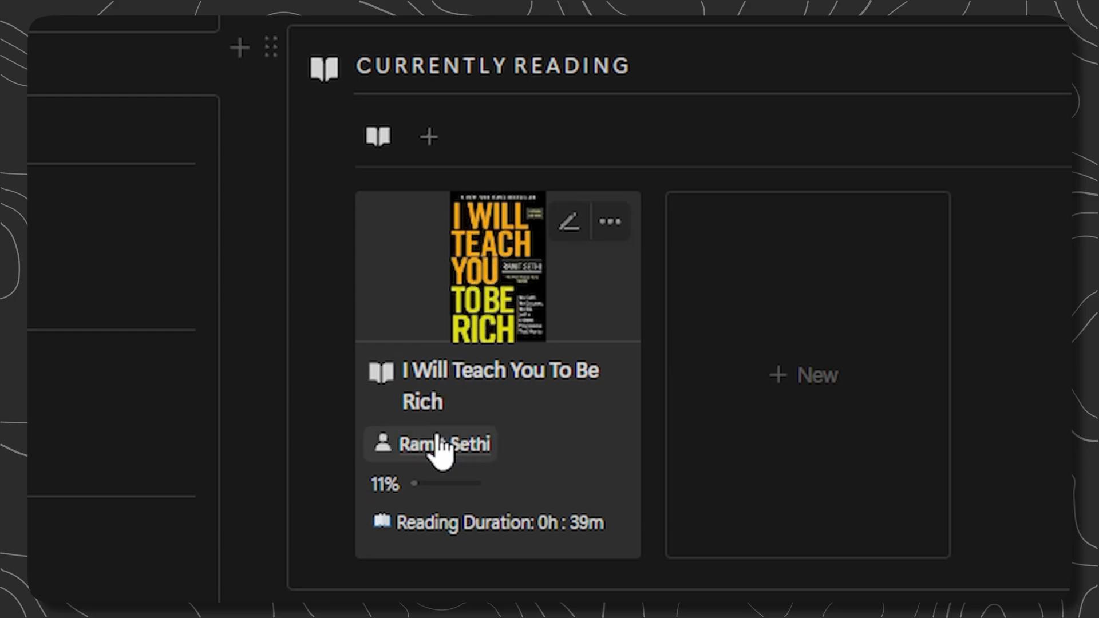
{"action": "mouse_move", "coordinate": [417, 536]}
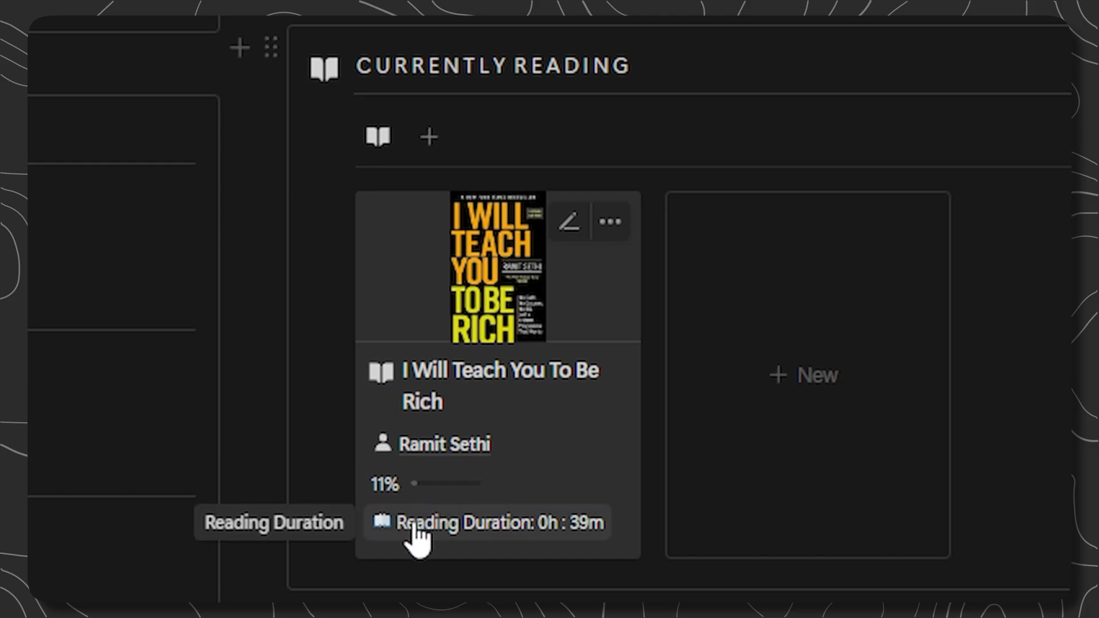
{"action": "mouse_move", "coordinate": [595, 491]}
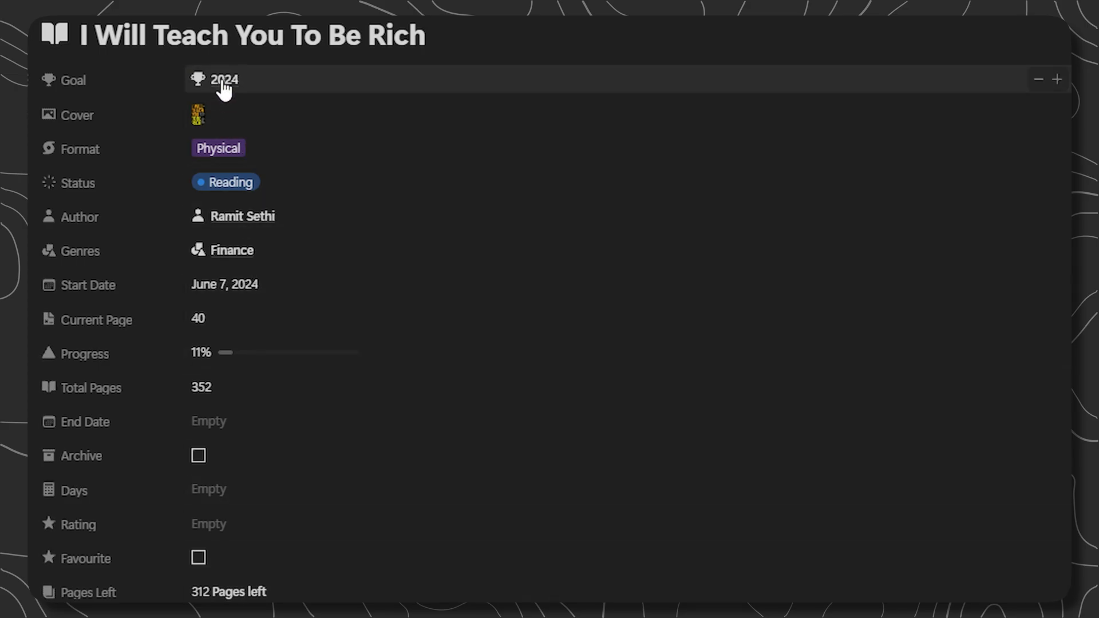
{"action": "mouse_move", "coordinate": [232, 189]}
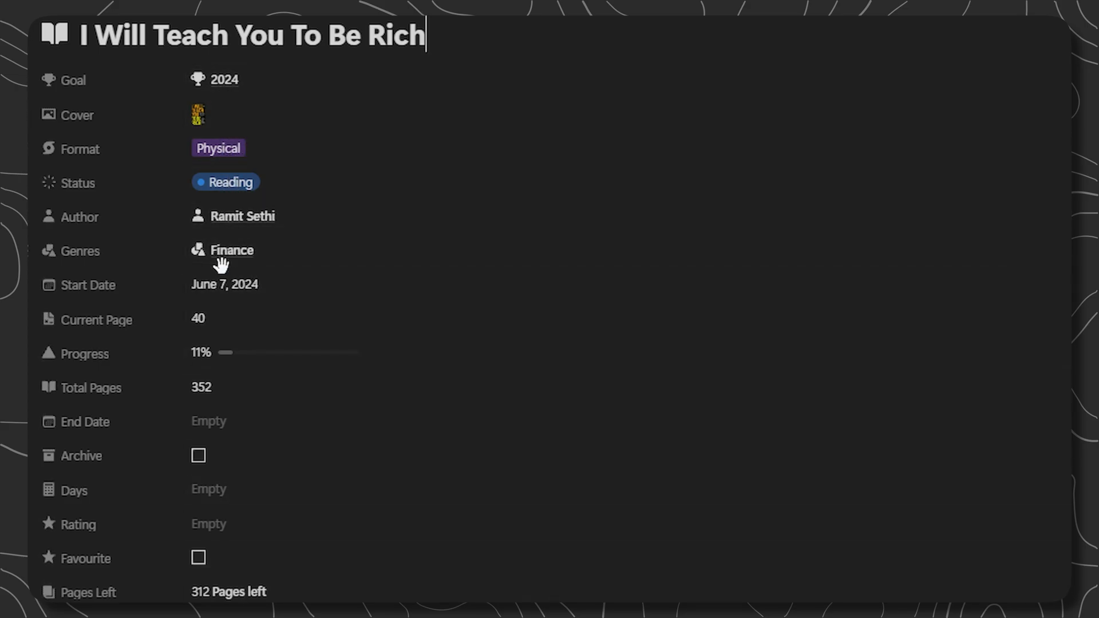
{"action": "mouse_move", "coordinate": [215, 422]}
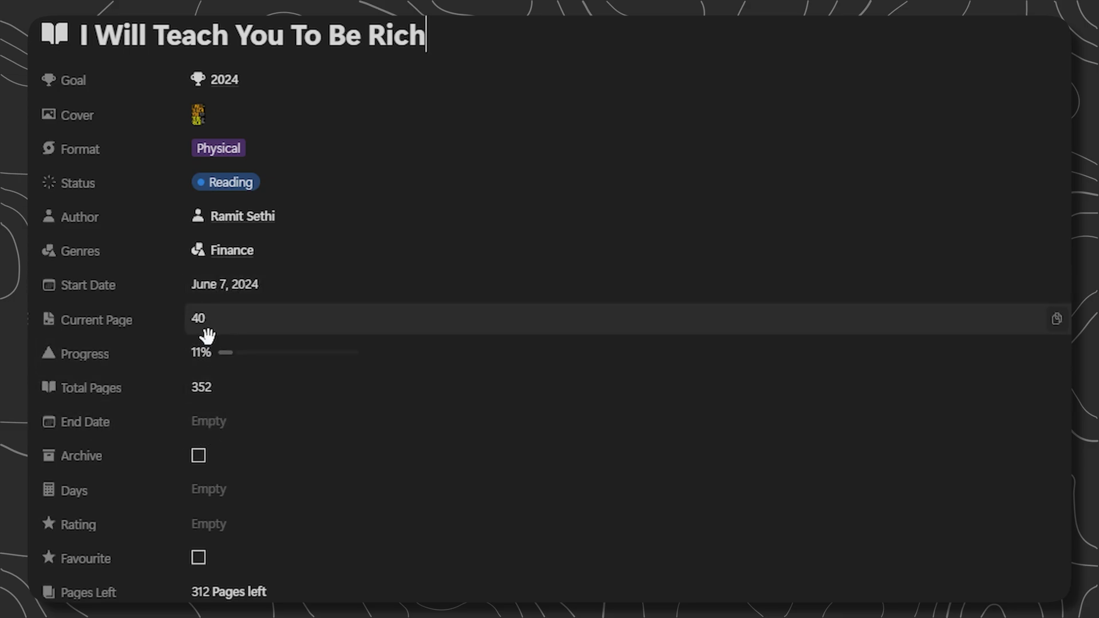
{"action": "mouse_move", "coordinate": [235, 393]}
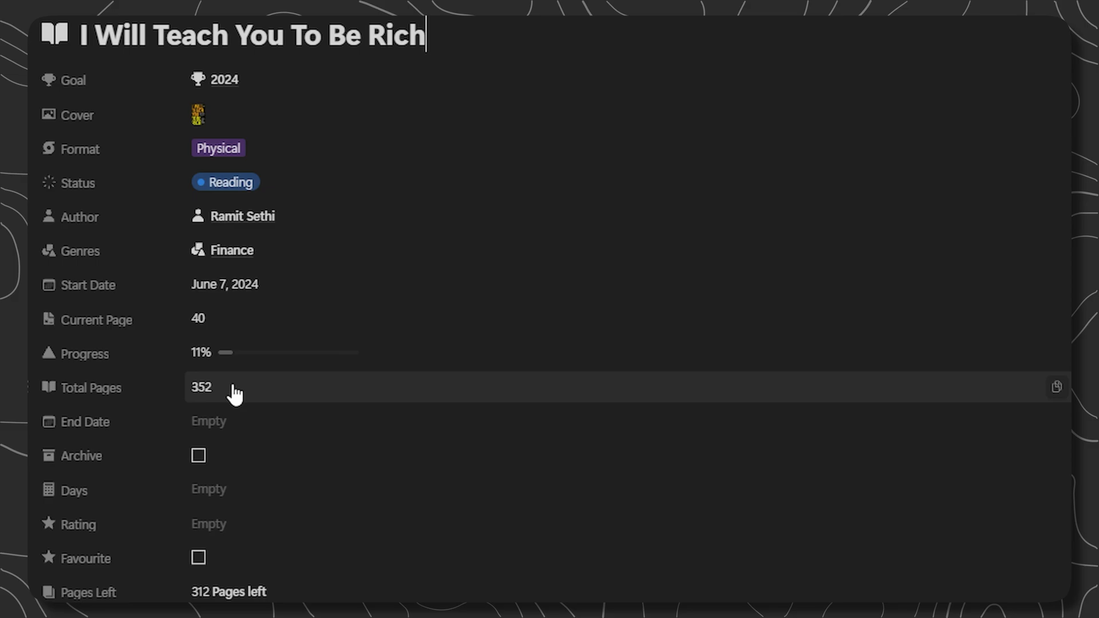
Set the book's end date to June 14, 2024, giving 7 days to complete
{"action": "scroll", "scroll_direction": "down", "scroll_amount": 3}
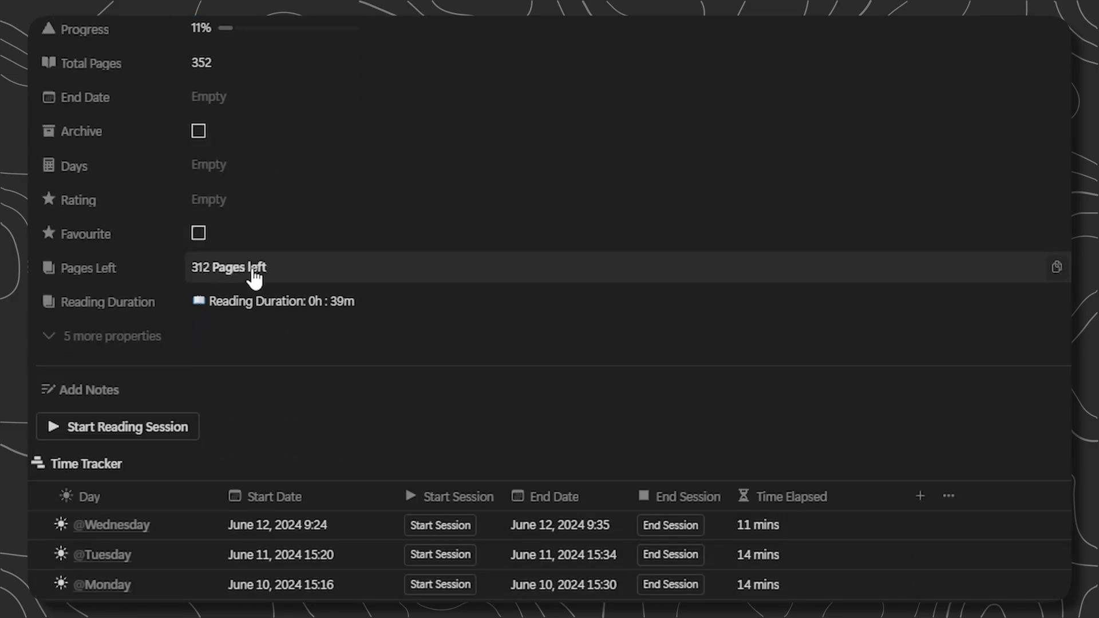
{"action": "mouse_move", "coordinate": [221, 130]}
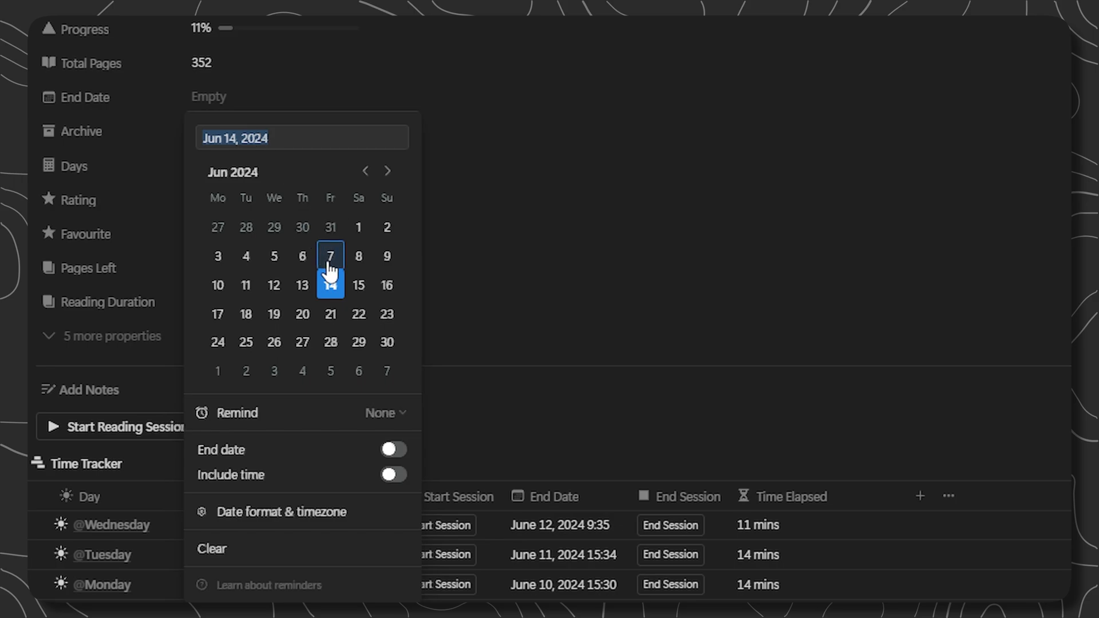
{"action": "left_click", "coordinate": [330, 285]}
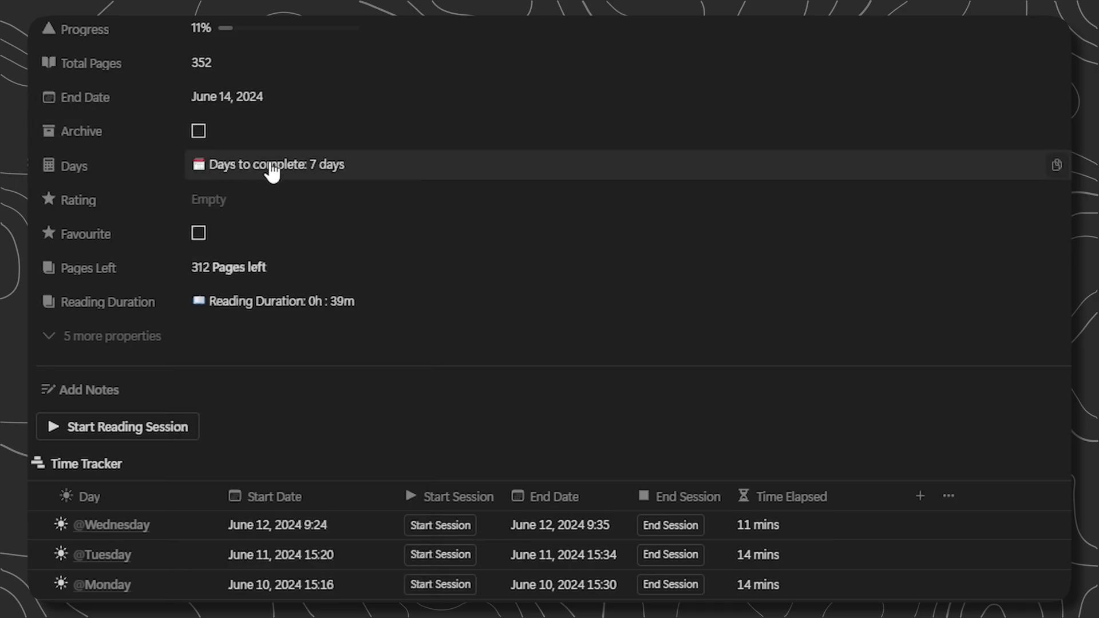
{"action": "mouse_move", "coordinate": [245, 171]}
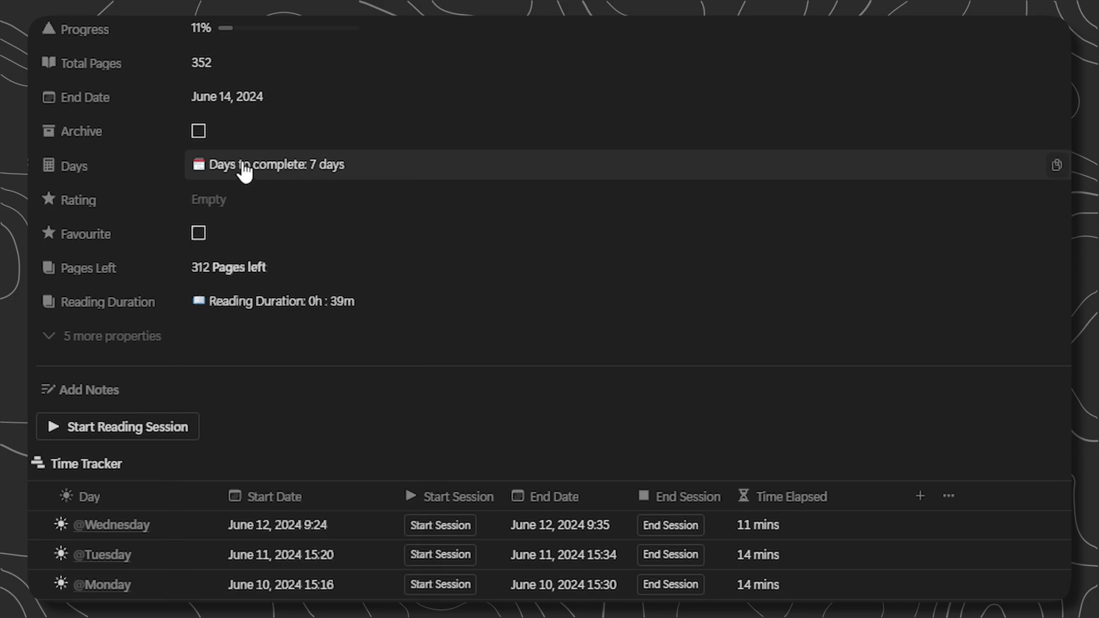
{"action": "mouse_move", "coordinate": [223, 104]}
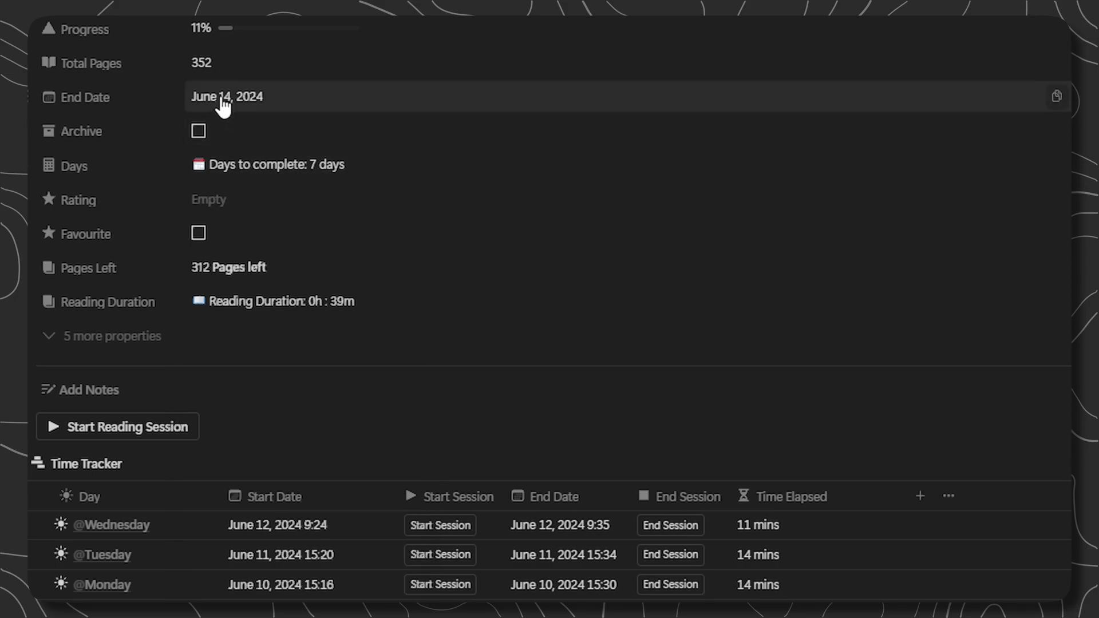
{"action": "left_click", "coordinate": [208, 199]}
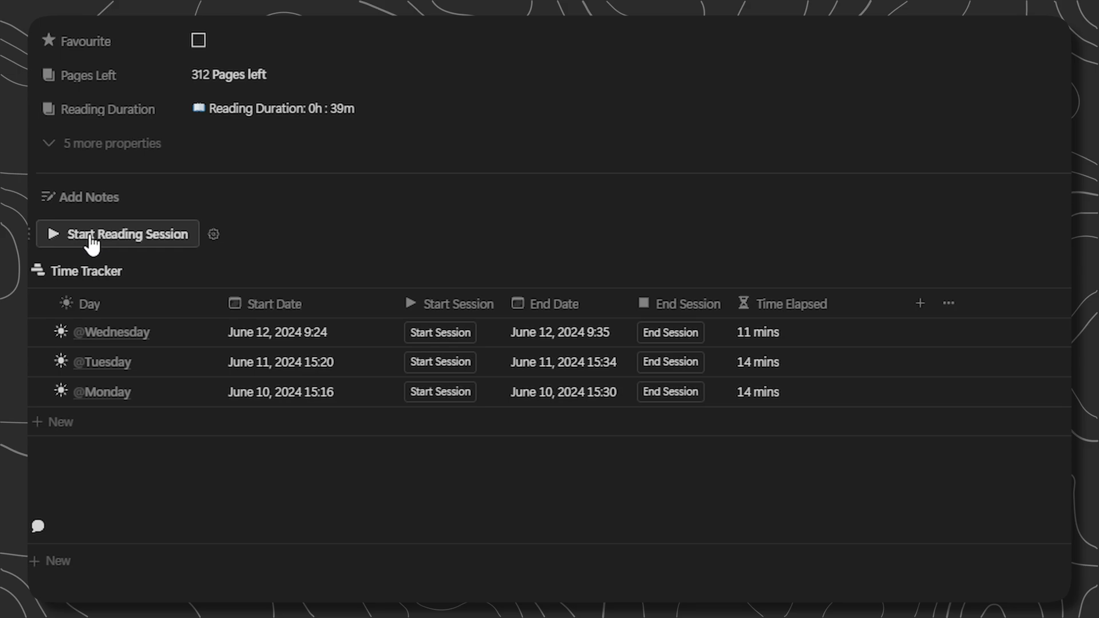
Start and end today's reading session, logging June 14, 2024 13:04 with 0 mins
{"action": "left_click", "coordinate": [117, 233]}
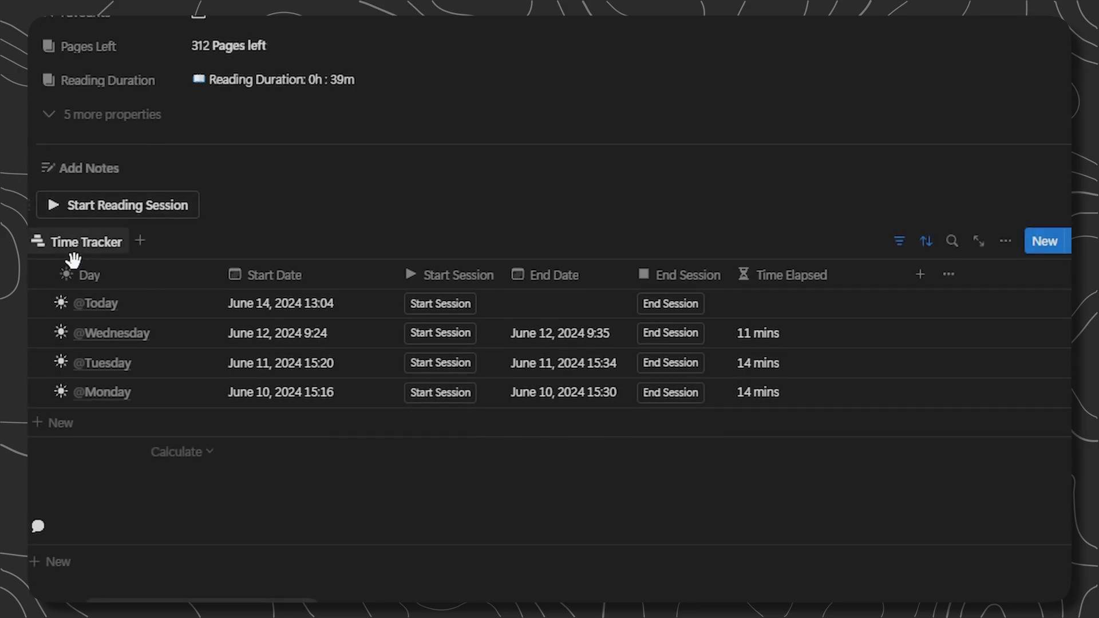
{"action": "mouse_move", "coordinate": [440, 303]}
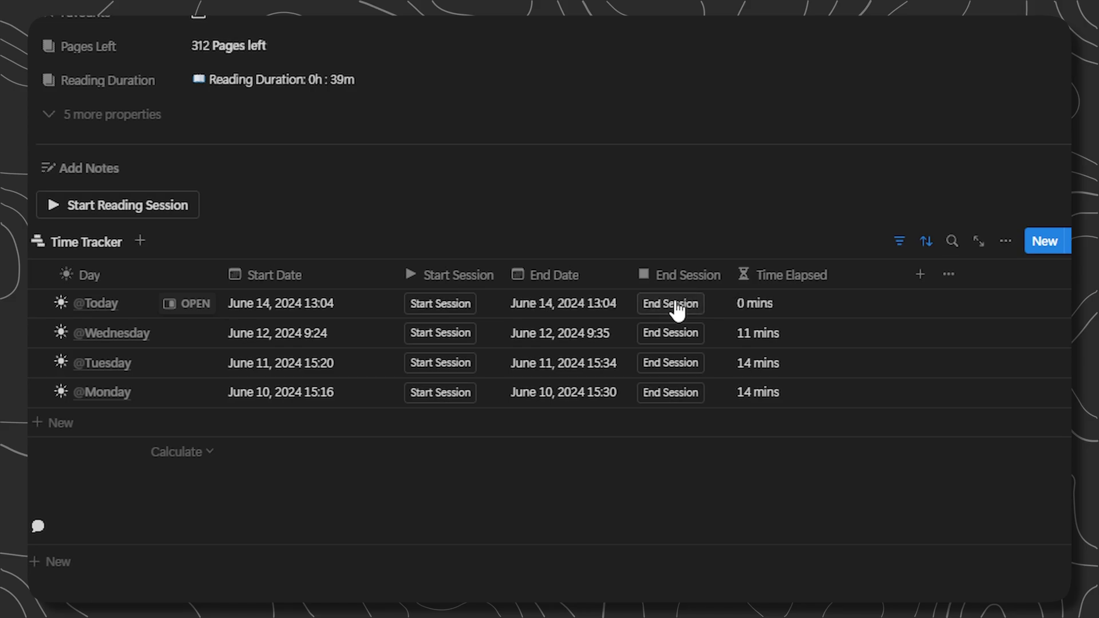
{"action": "left_click", "coordinate": [670, 302]}
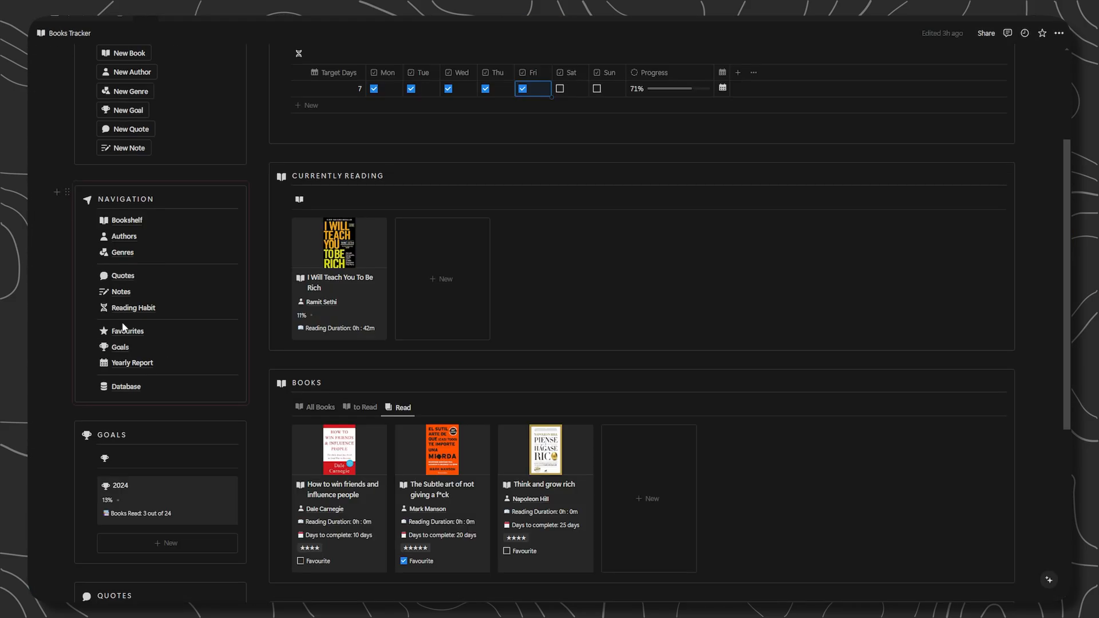
{"action": "left_click", "coordinate": [127, 220]}
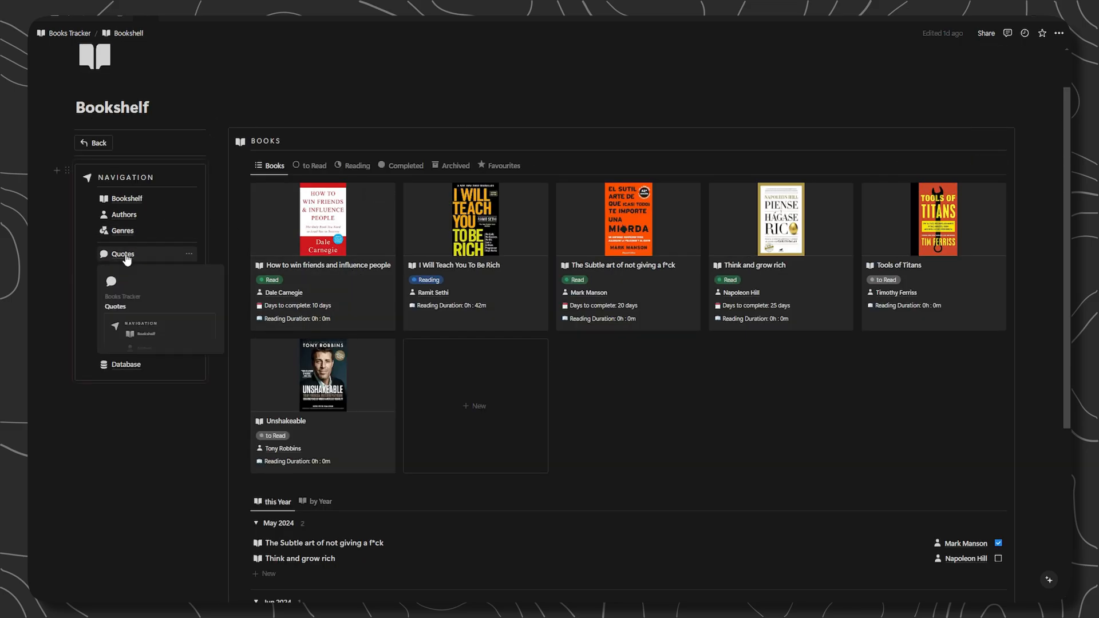
{"action": "left_click", "coordinate": [122, 254]}
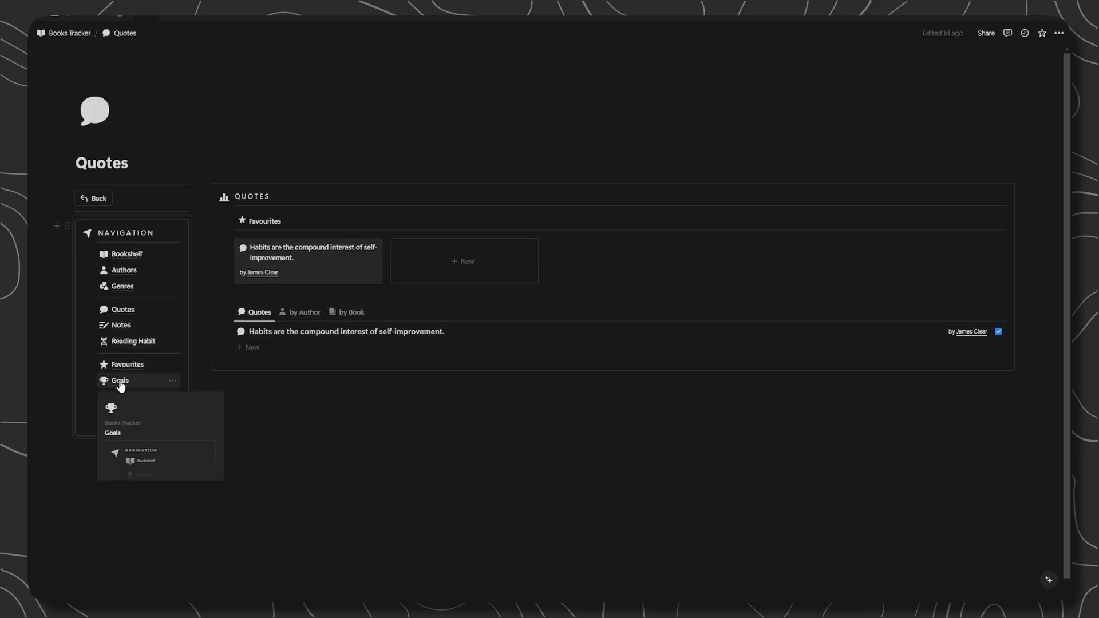
{"action": "left_click", "coordinate": [128, 364]}
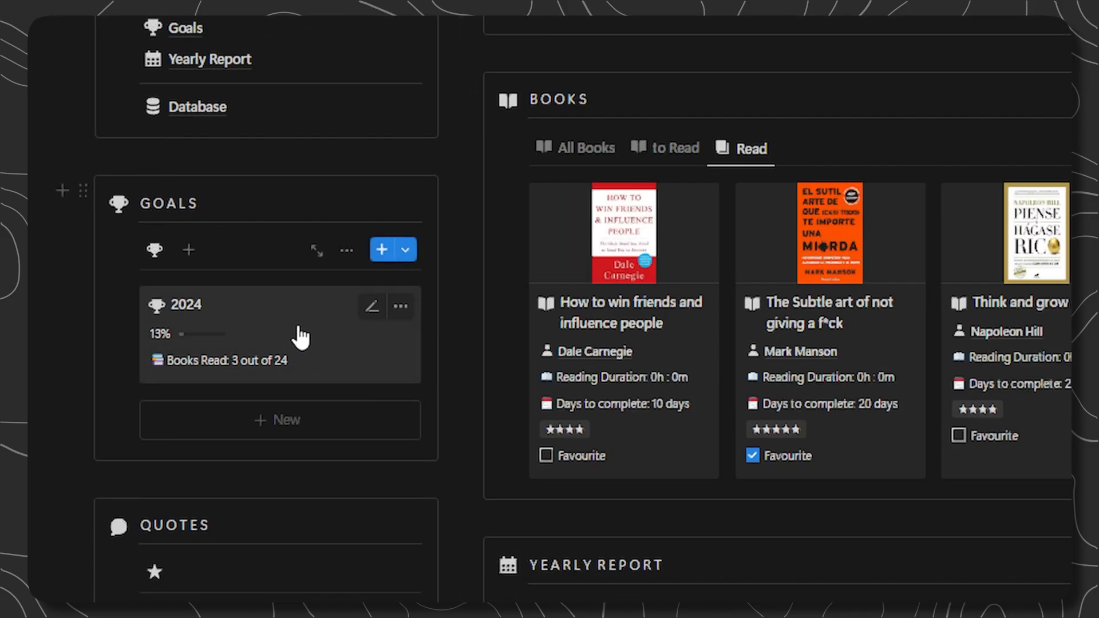
{"action": "mouse_move", "coordinate": [296, 337]}
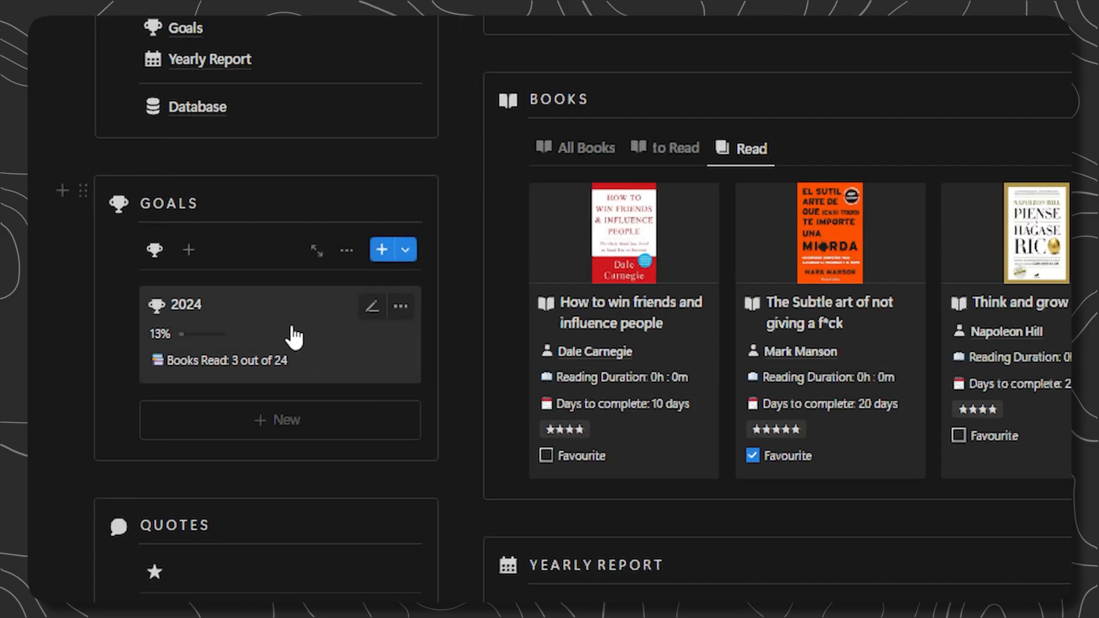
{"action": "mouse_move", "coordinate": [287, 326]}
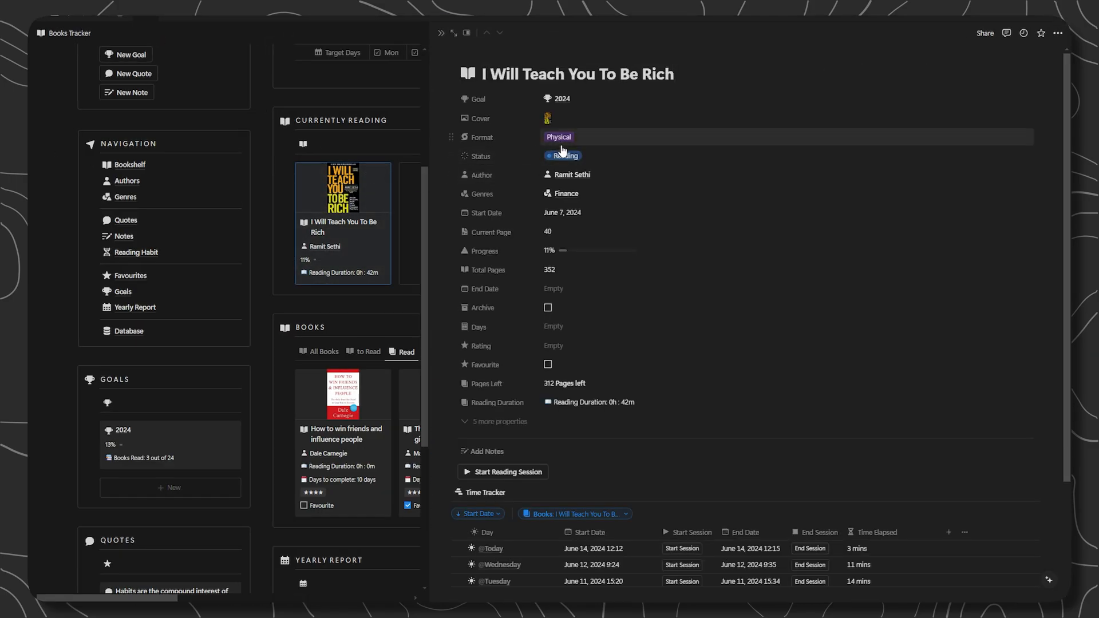
Change the status of I Will Teach You To Be Rich to Read
{"action": "left_click", "coordinate": [561, 156]}
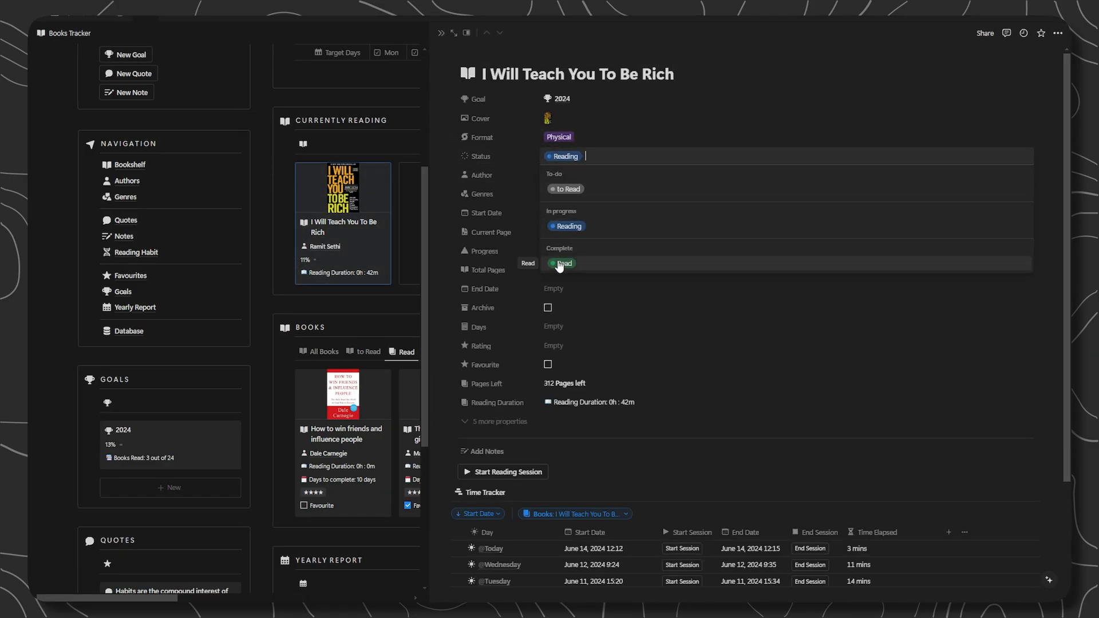
{"action": "left_click", "coordinate": [561, 263]}
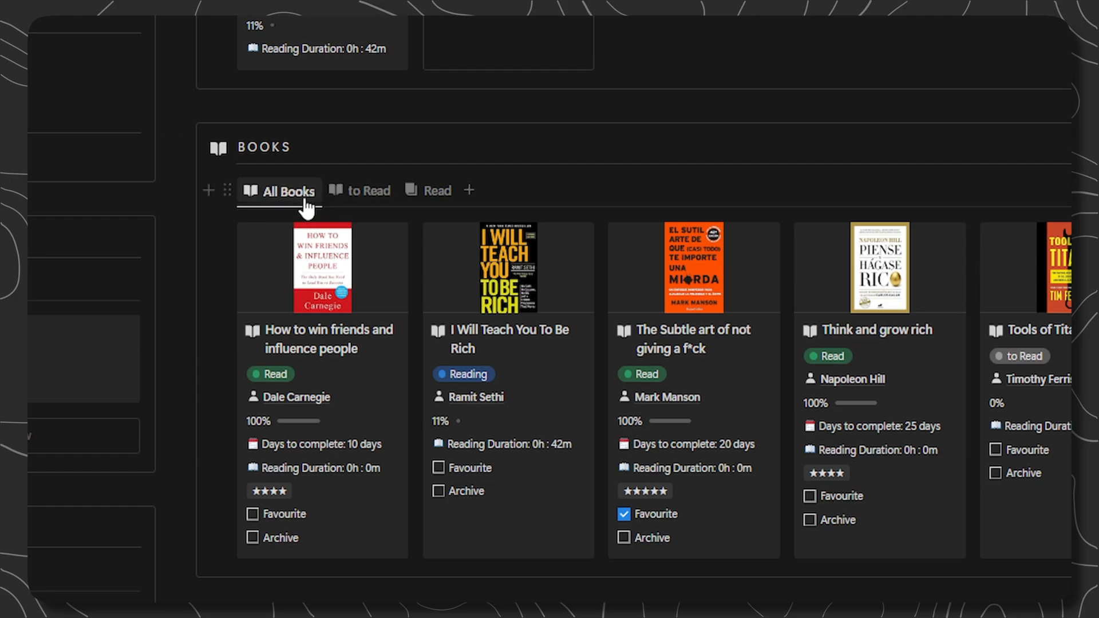
Switch the Books section to the All Books view
{"action": "left_click", "coordinate": [436, 192]}
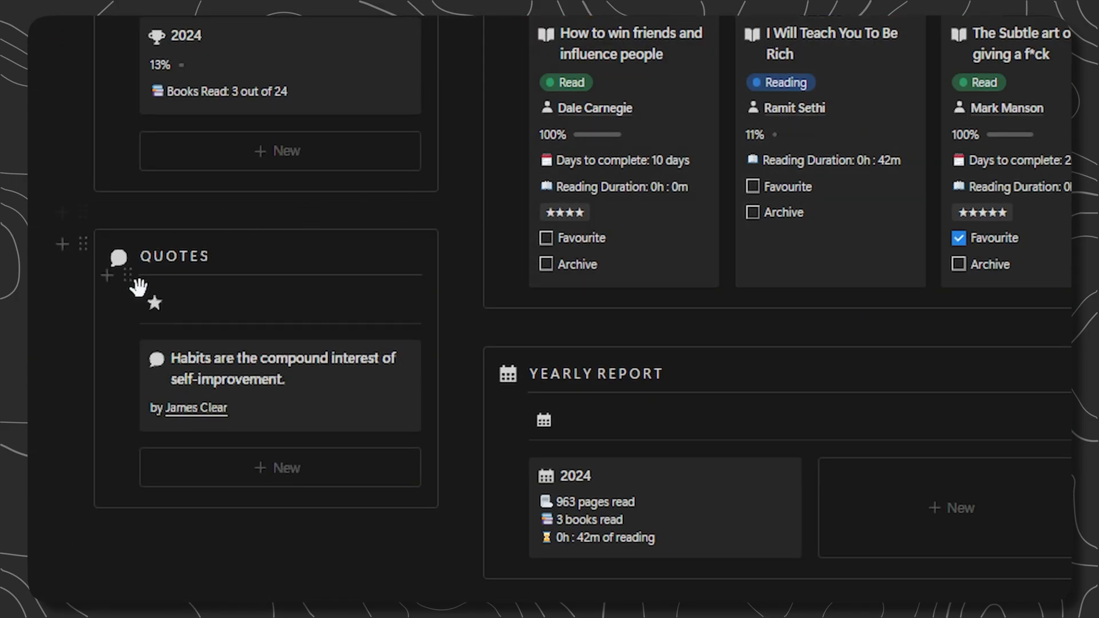
{"action": "mouse_move", "coordinate": [211, 403]}
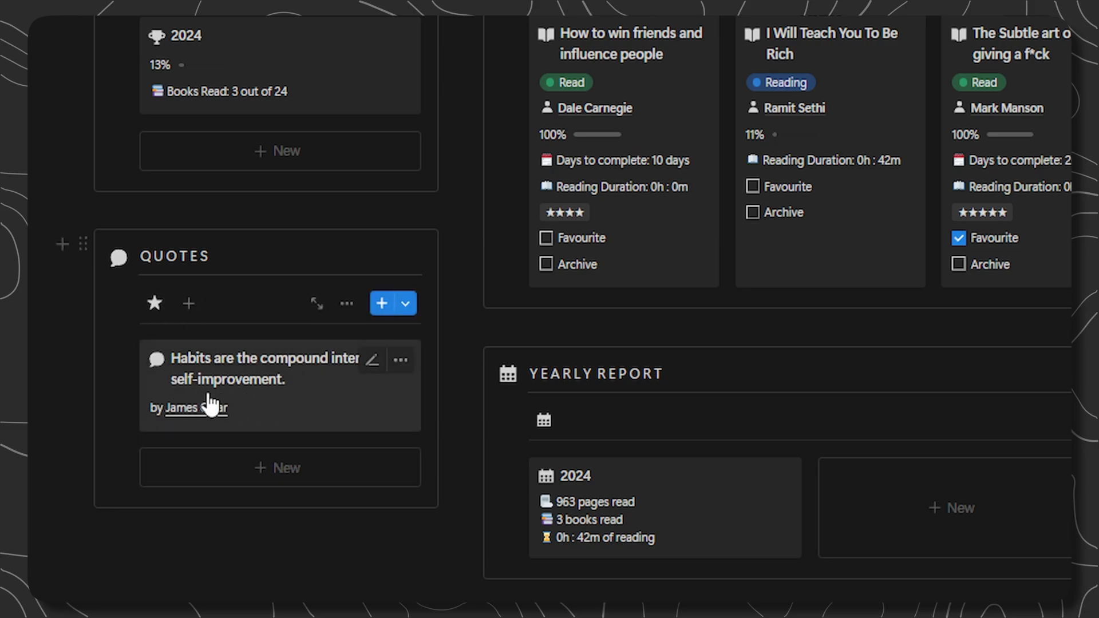
{"action": "mouse_move", "coordinate": [294, 403]}
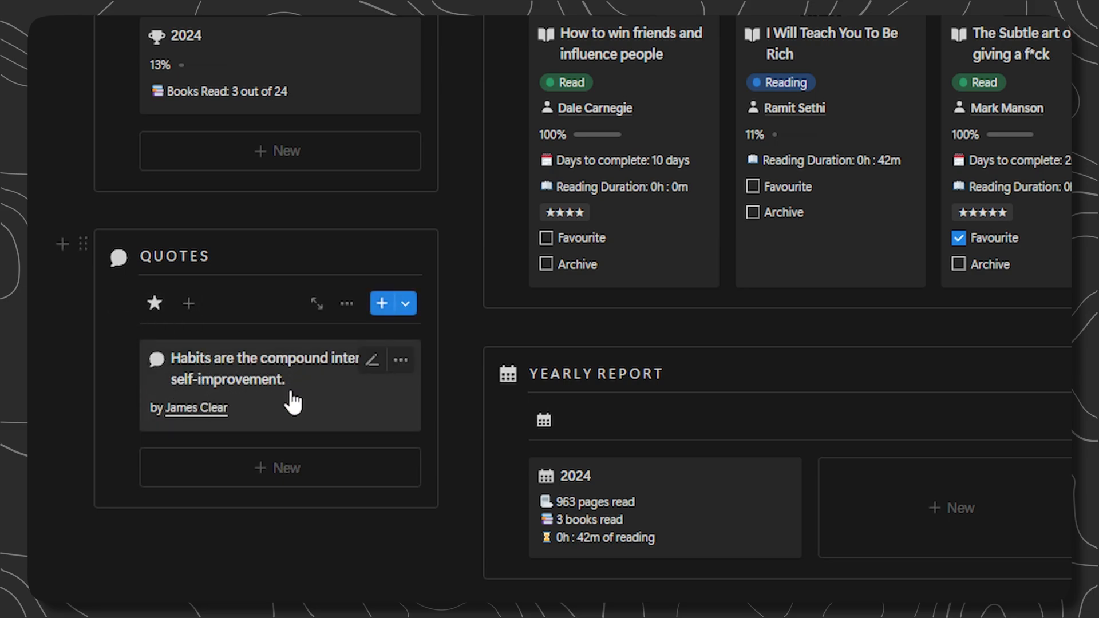
{"action": "mouse_move", "coordinate": [195, 417]}
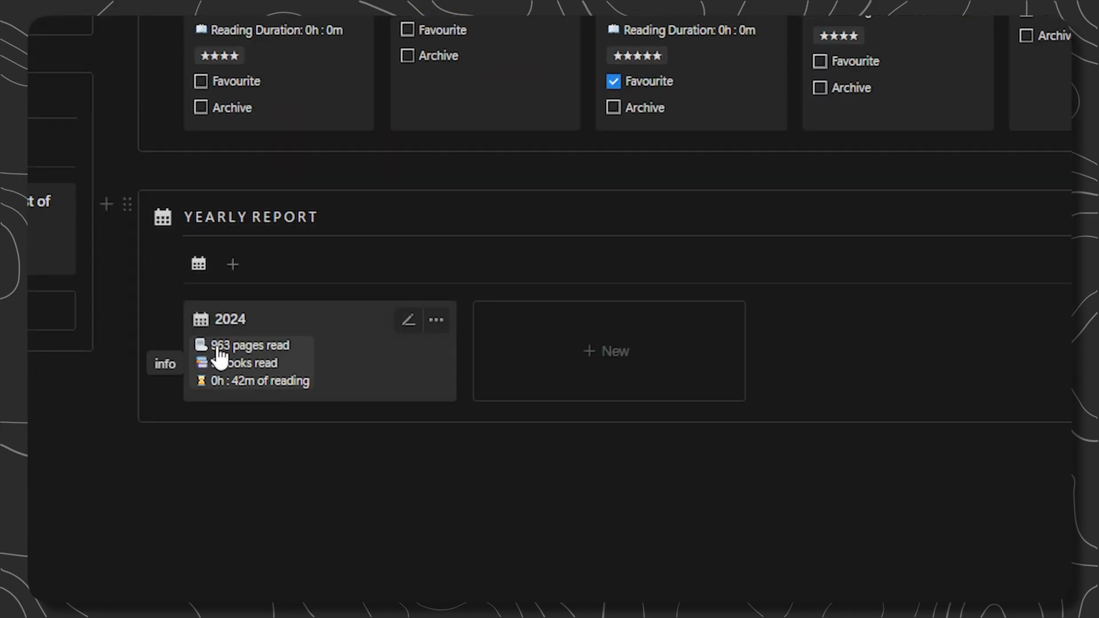
{"action": "mouse_move", "coordinate": [280, 357]}
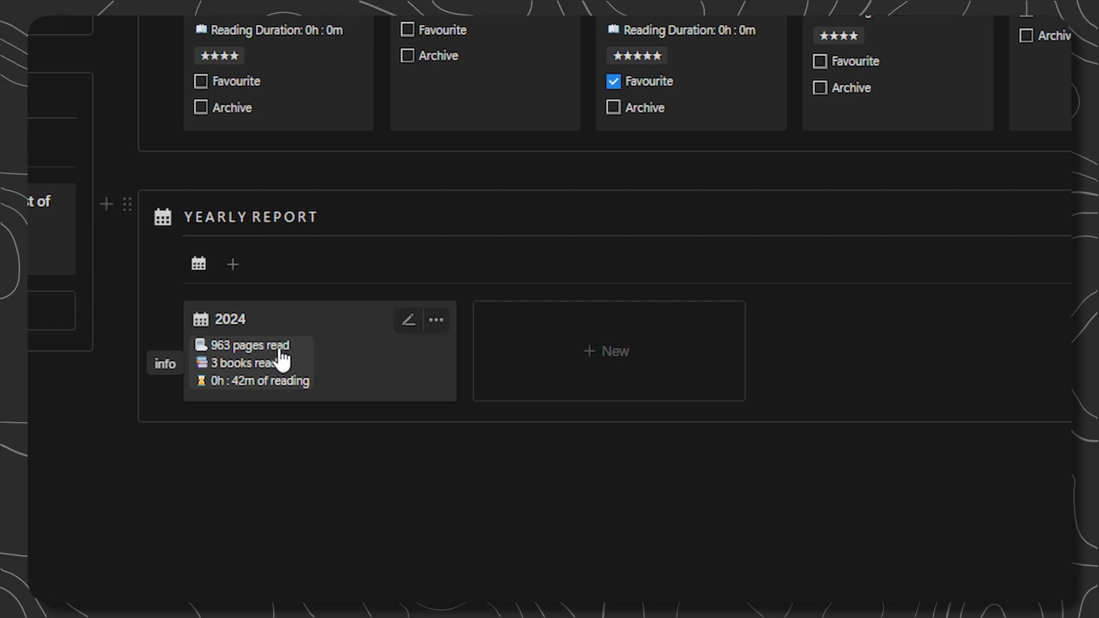
{"action": "mouse_move", "coordinate": [214, 386]}
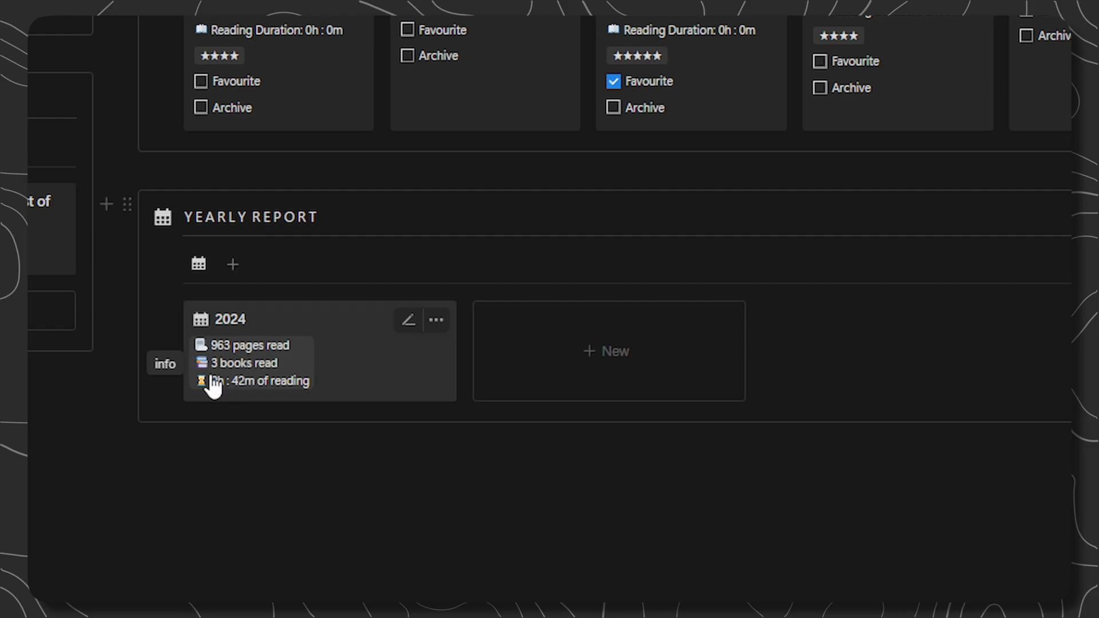
{"action": "mouse_move", "coordinate": [264, 393]}
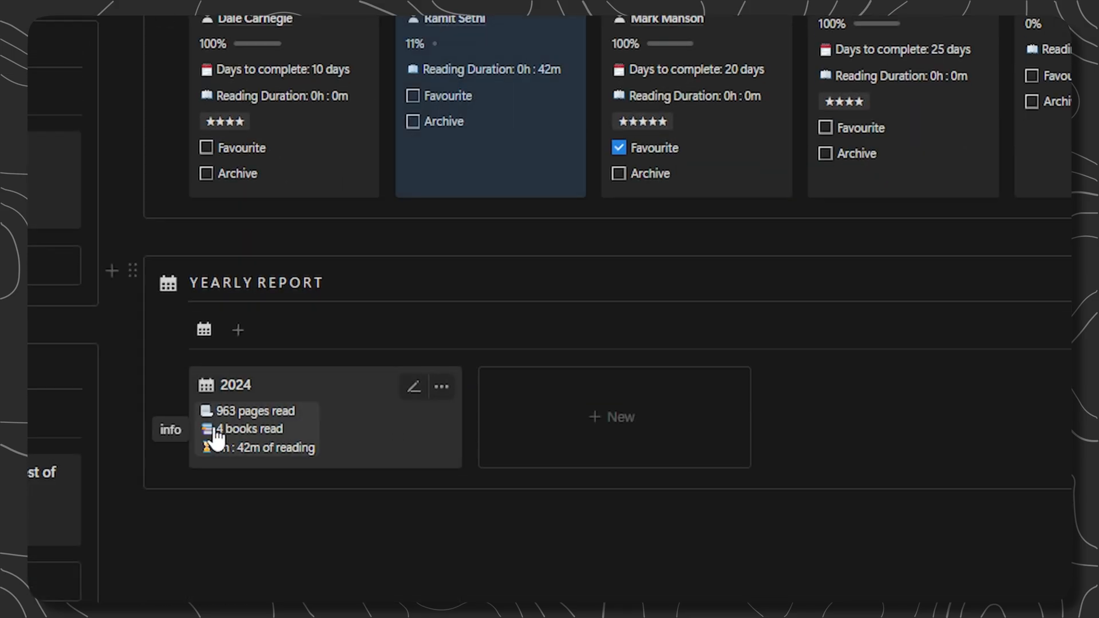
Add a new book 'Atomic Habits' with author 'James Cl' created from the typed name
{"action": "scroll", "scroll_direction": "up", "scroll_amount": 3}
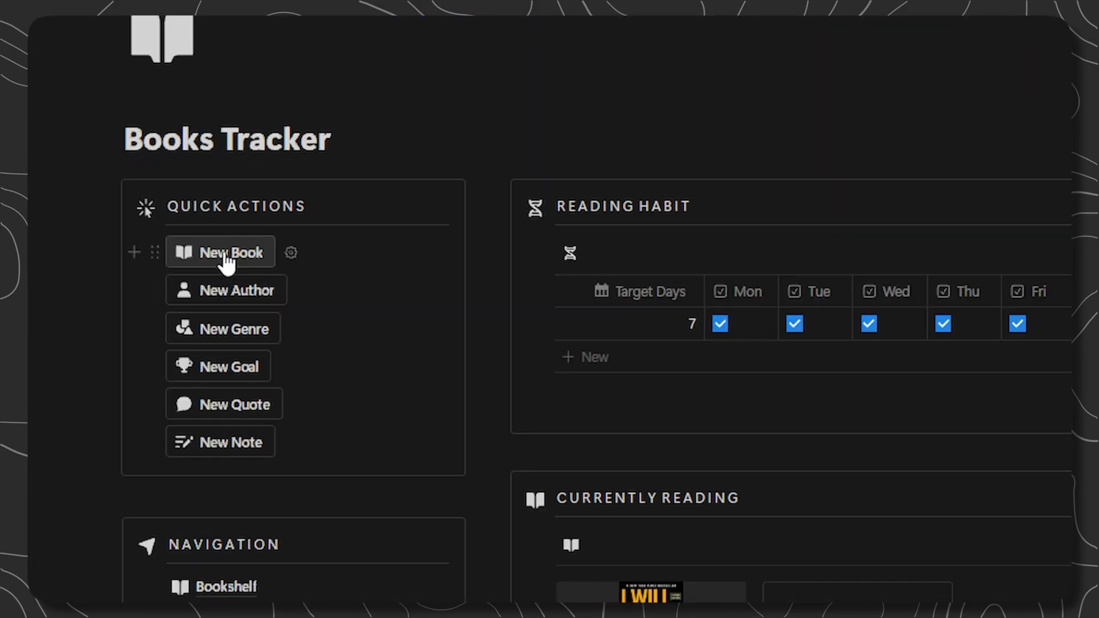
{"action": "left_click", "coordinate": [220, 252]}
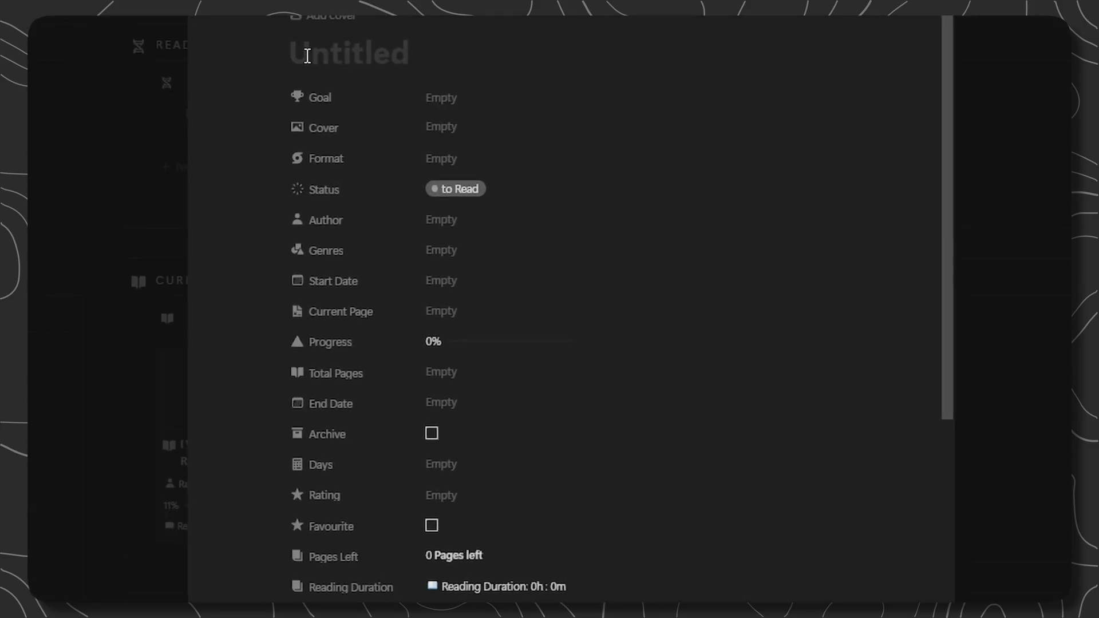
{"action": "type", "text": "Atomic Habits"}
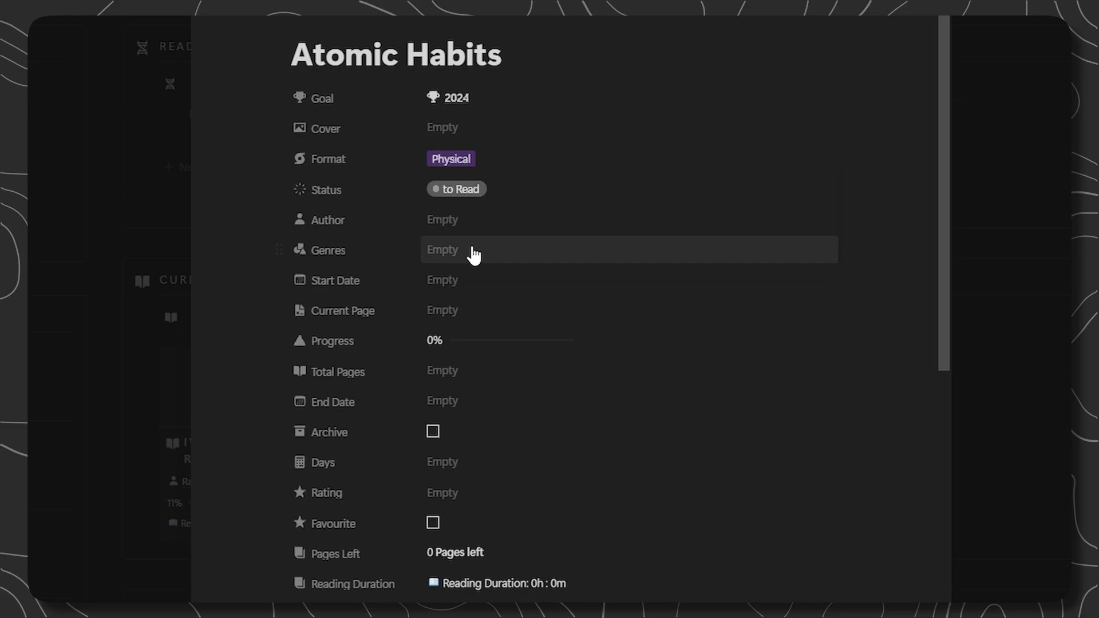
{"action": "type", "text": "James Cl"}
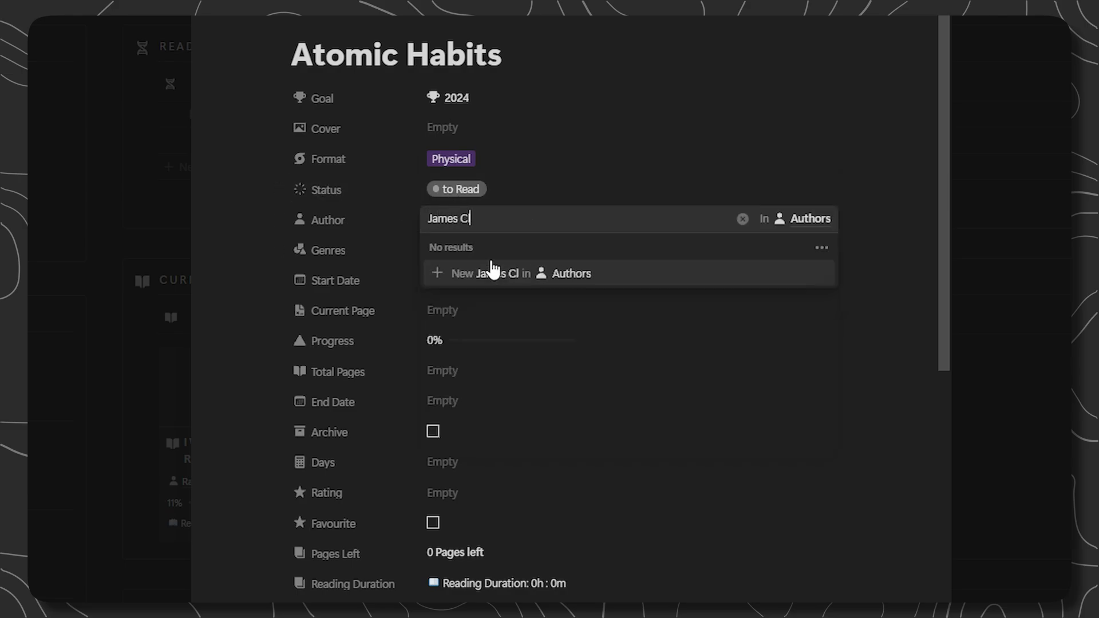
{"action": "left_click", "coordinate": [518, 272]}
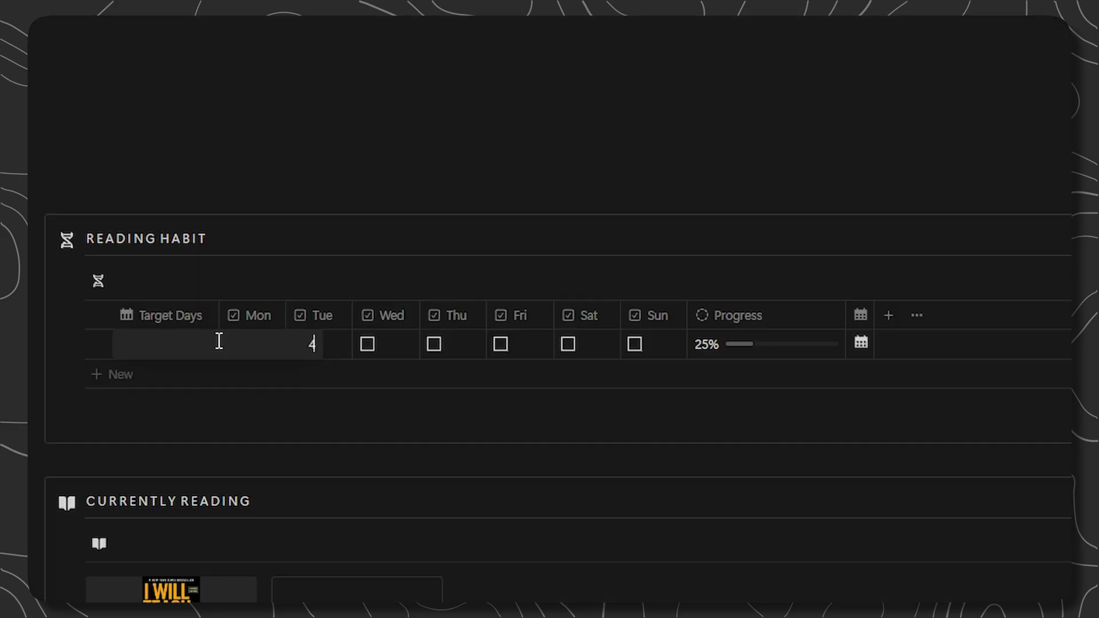
Tick Monday as a reading day in the habit row
{"action": "left_click", "coordinate": [366, 345]}
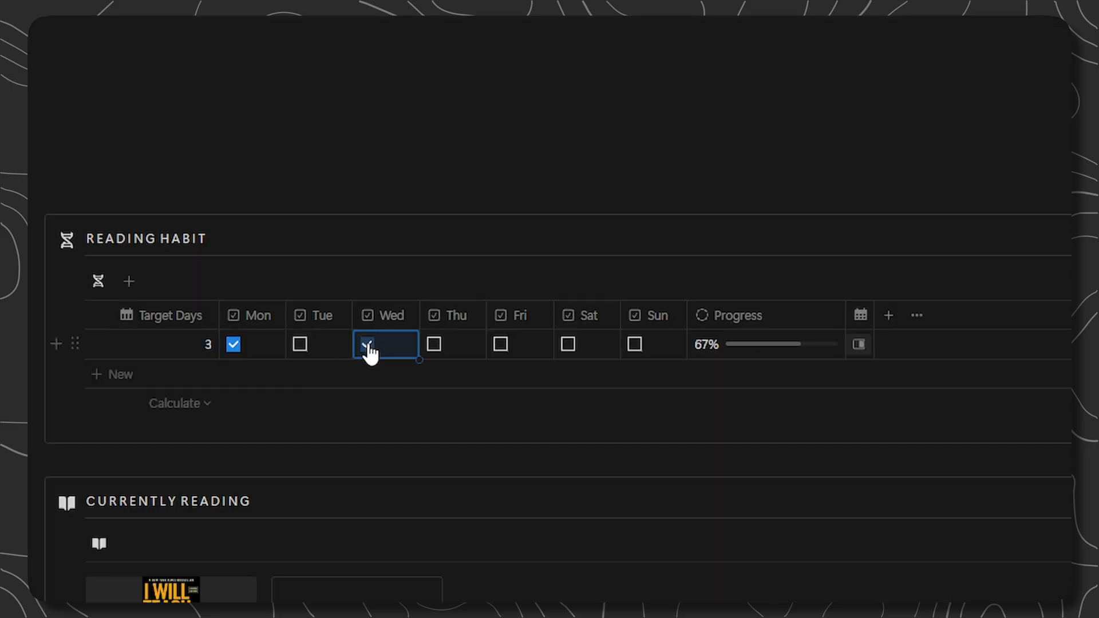